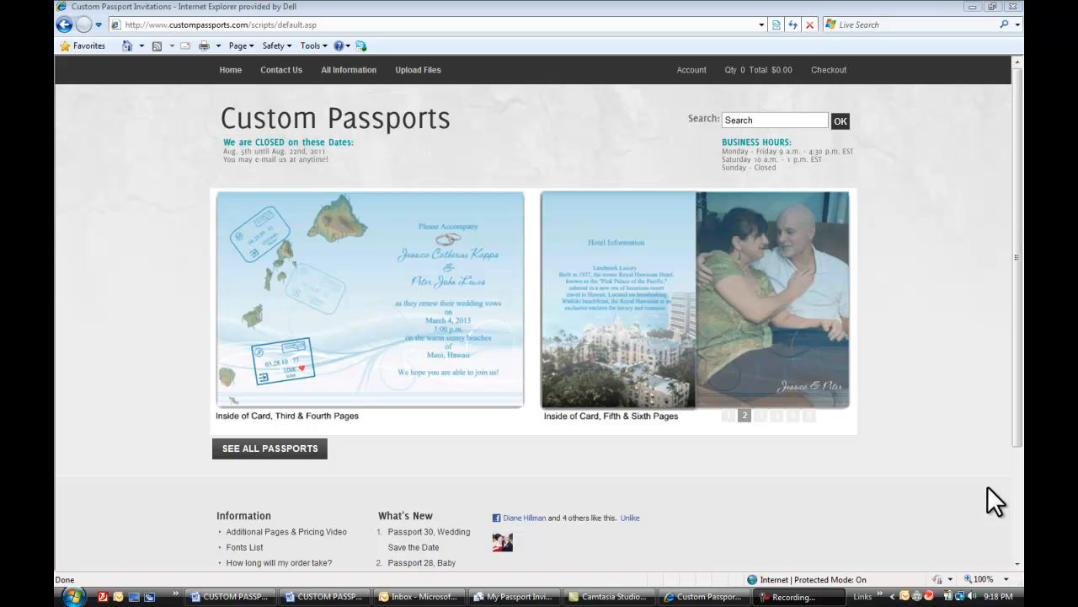
- Advance the home-page slideshow to the African Safari passport invitation sample
{"action": "left_click", "coordinate": [760, 415]}
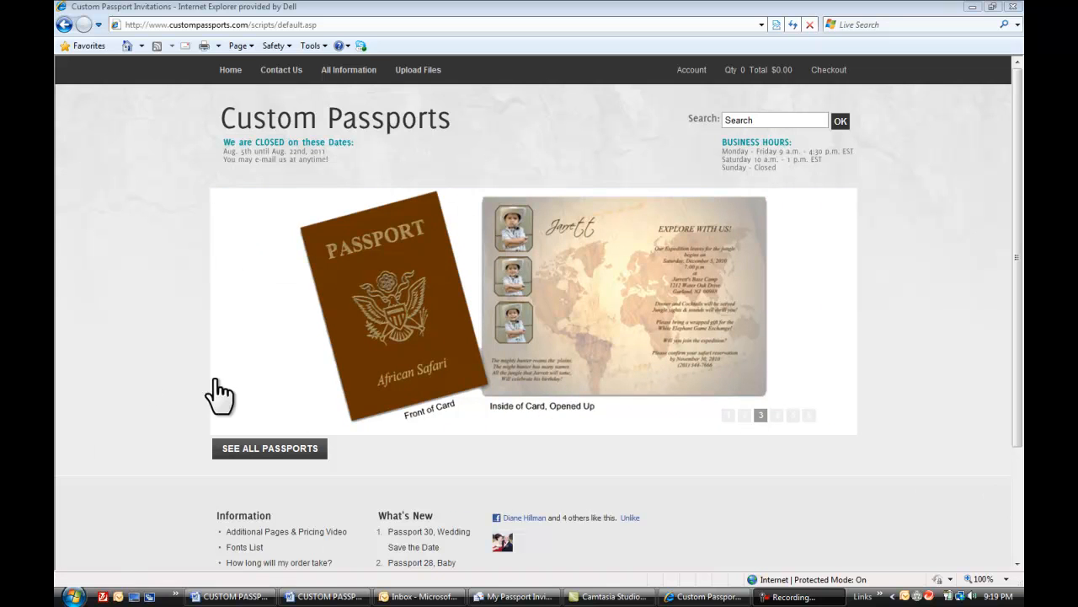
{"action": "mouse_move", "coordinate": [210, 172]}
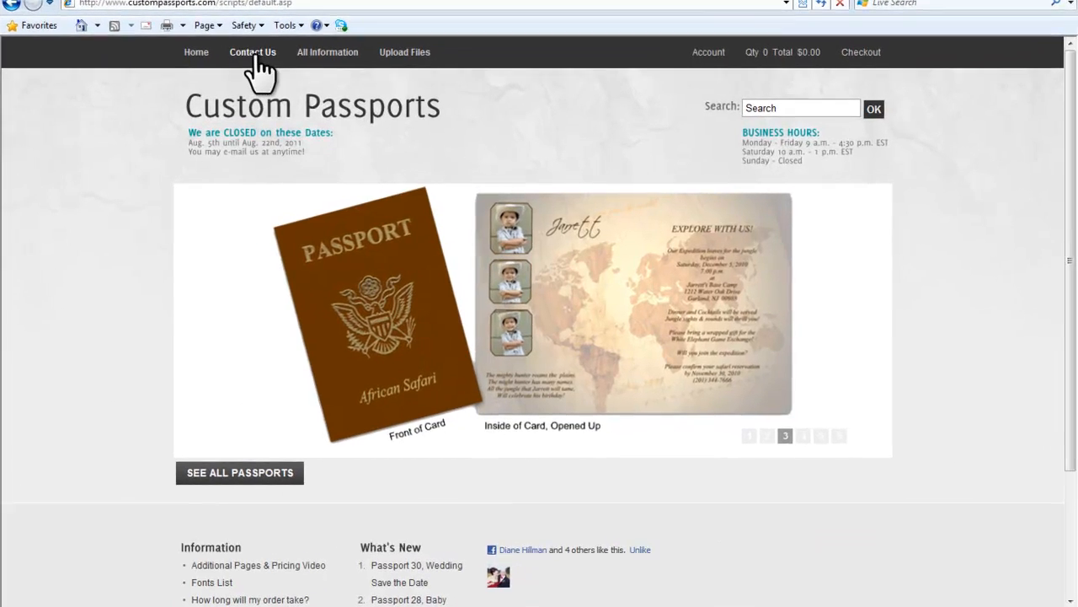
- Go to the Contact Us page with the Sales Department message form
{"action": "left_click", "coordinate": [253, 50]}
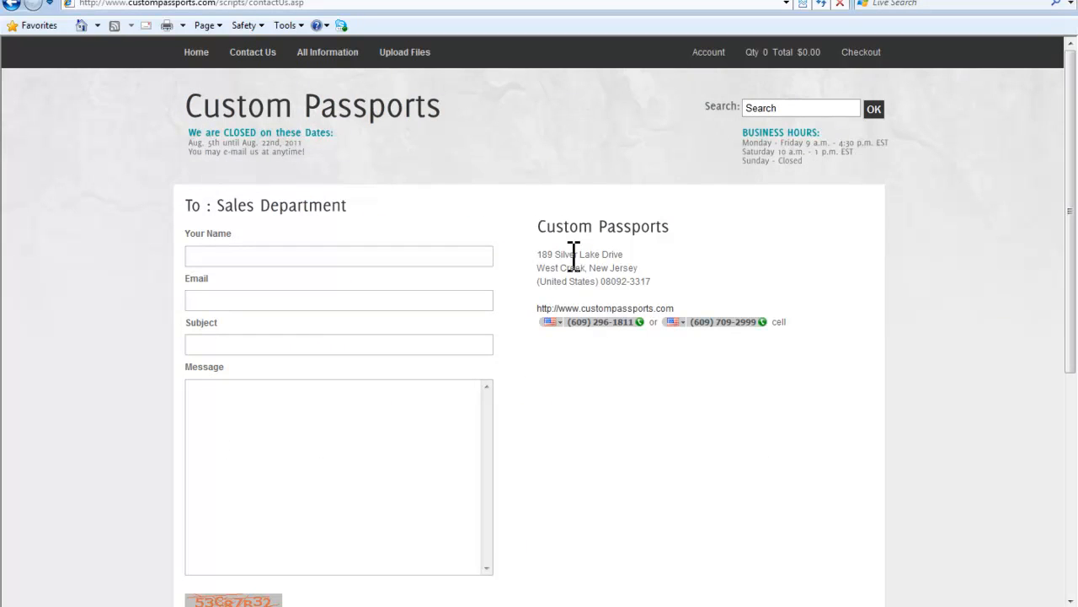
{"action": "mouse_move", "coordinate": [398, 333]}
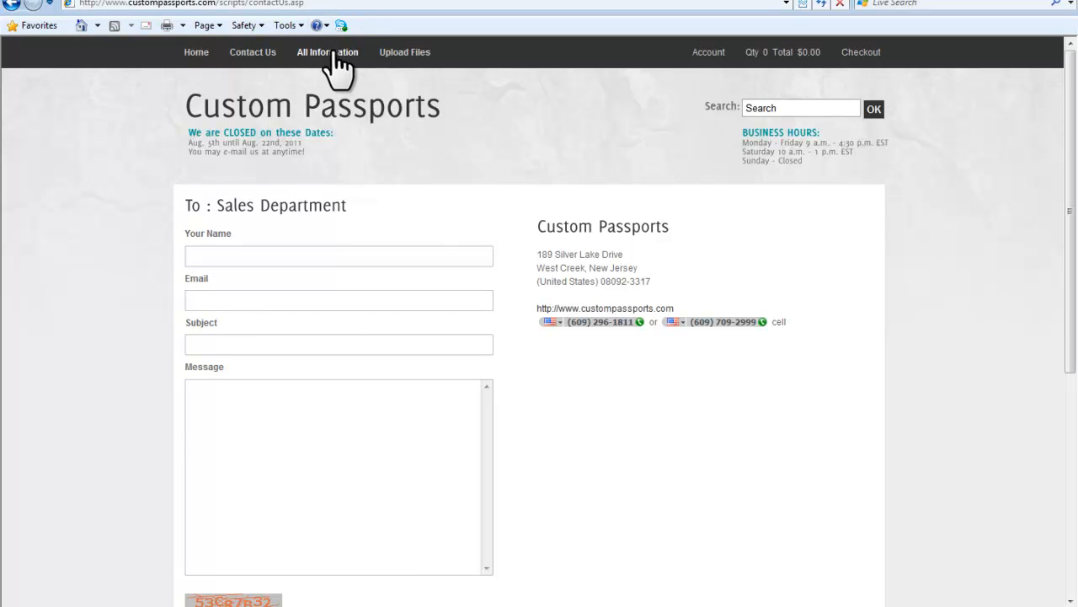
- From All Information, reach the Passport Videos - Help, Pricing & Details list
{"action": "left_click", "coordinate": [327, 51]}
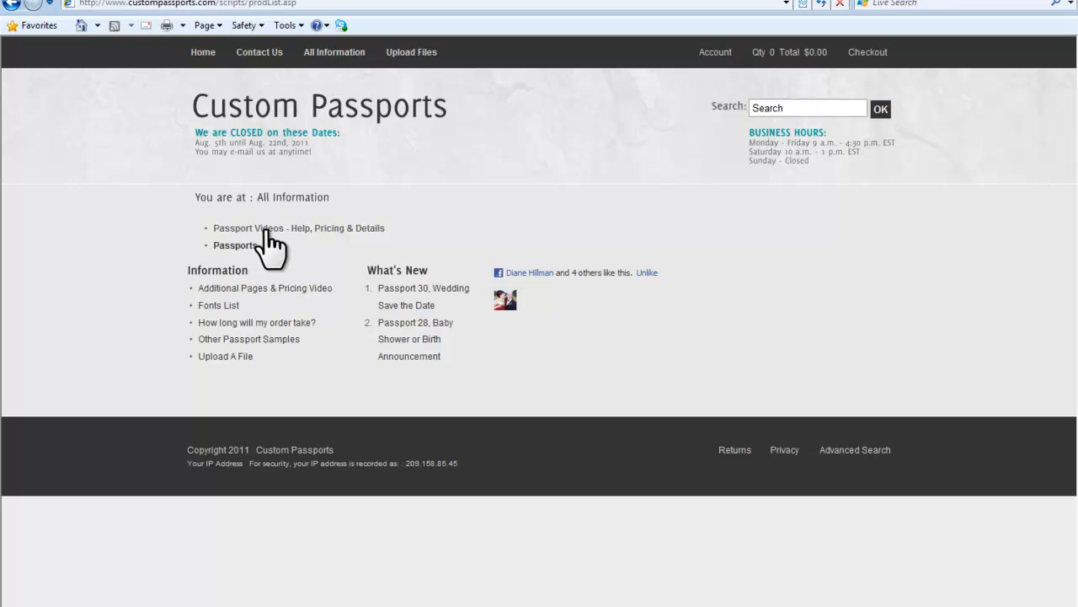
{"action": "mouse_move", "coordinate": [361, 236]}
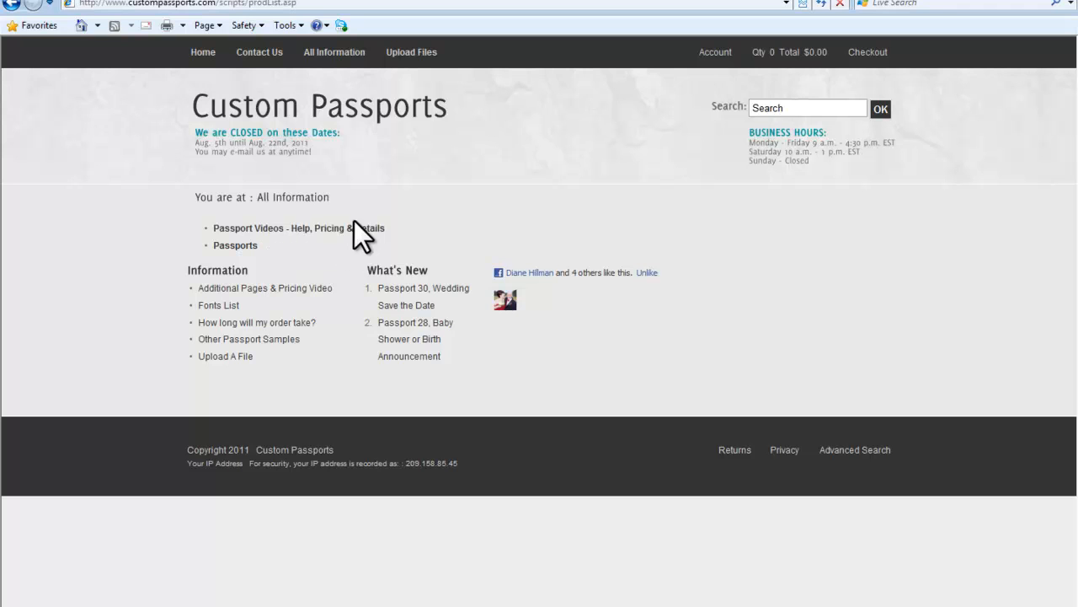
{"action": "left_click", "coordinate": [297, 229]}
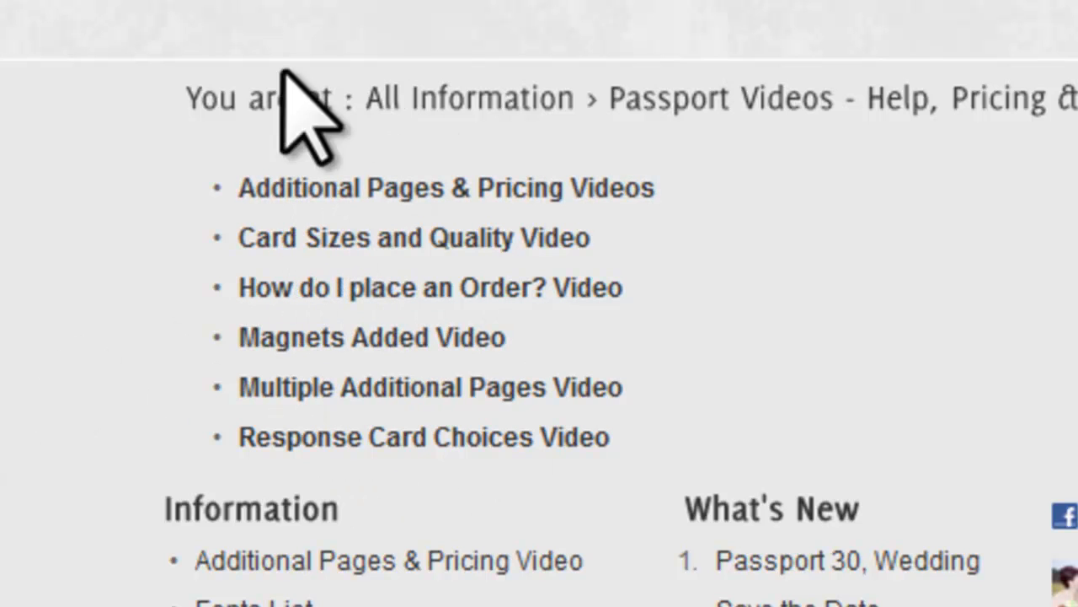
{"action": "mouse_move", "coordinate": [754, 404]}
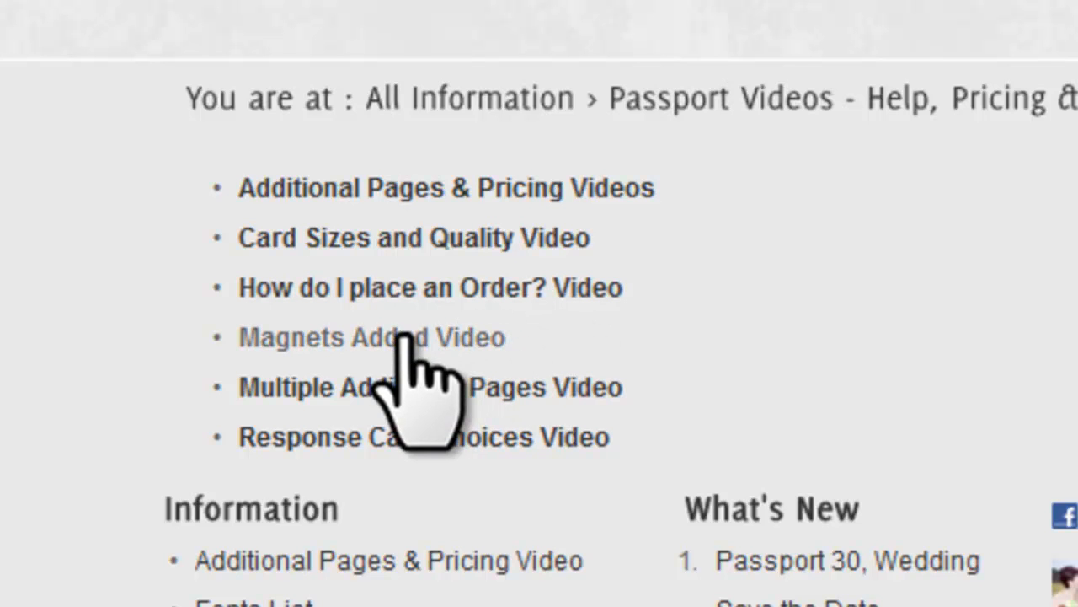
{"action": "mouse_move", "coordinate": [455, 386]}
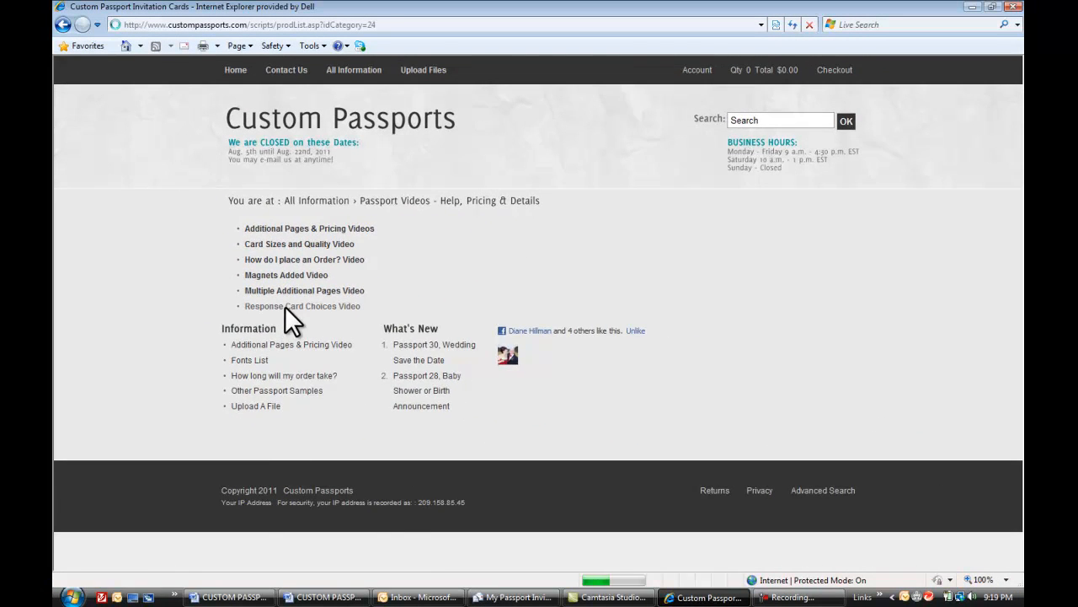
- Play and then pause the Response Card Choices video on its own page
{"action": "left_click", "coordinate": [303, 307]}
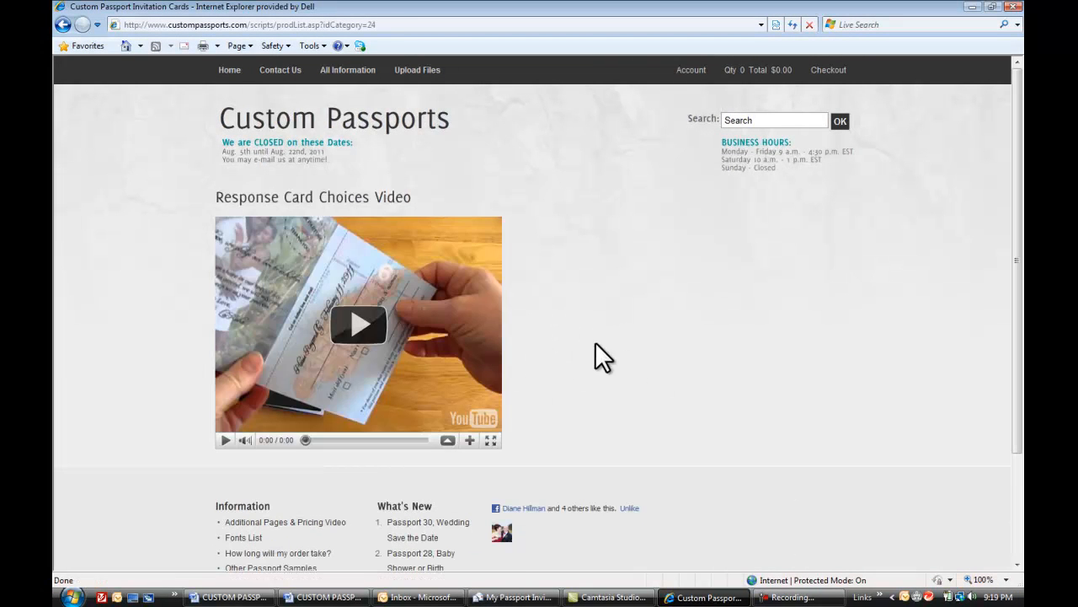
{"action": "left_click", "coordinate": [358, 323]}
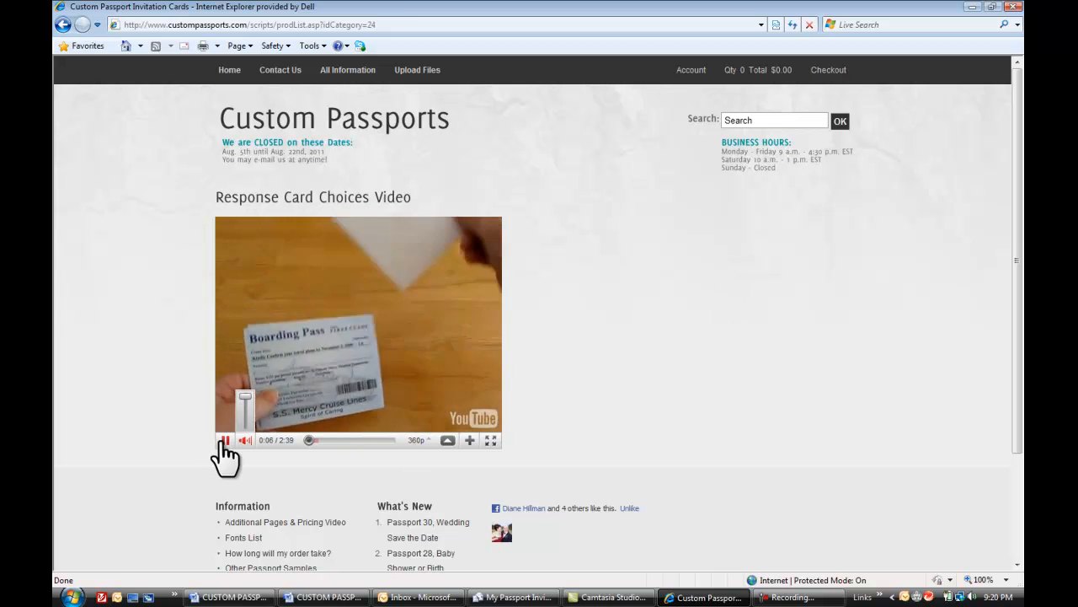
{"action": "left_click", "coordinate": [226, 440]}
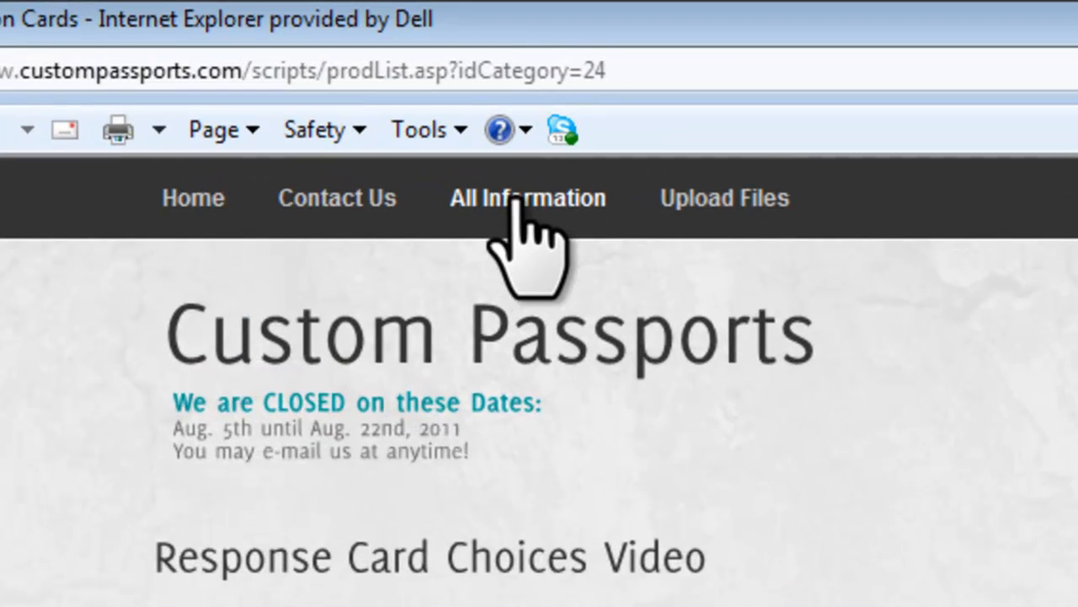
- From All Information, reach the Upload Files page and view the YouSendIt dropbox form
{"action": "left_click", "coordinate": [529, 197]}
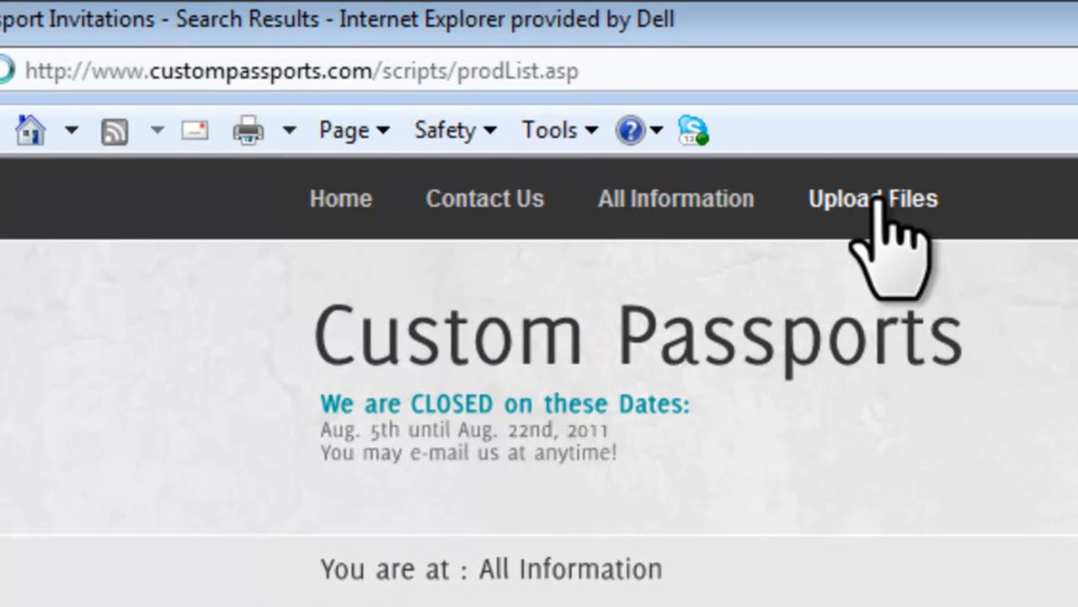
{"action": "left_click", "coordinate": [873, 199]}
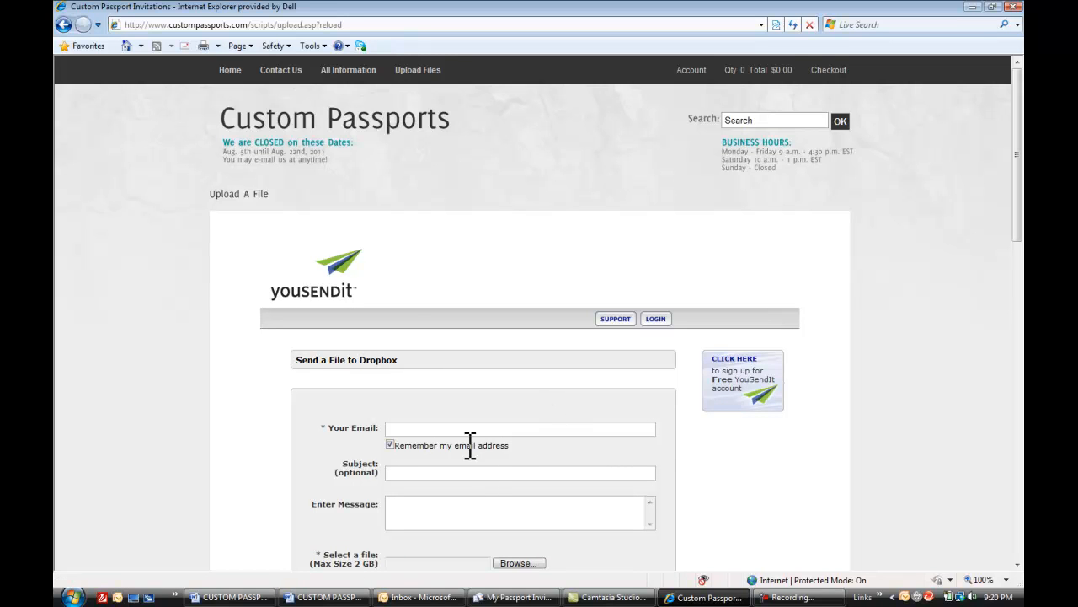
{"action": "mouse_move", "coordinate": [539, 386]}
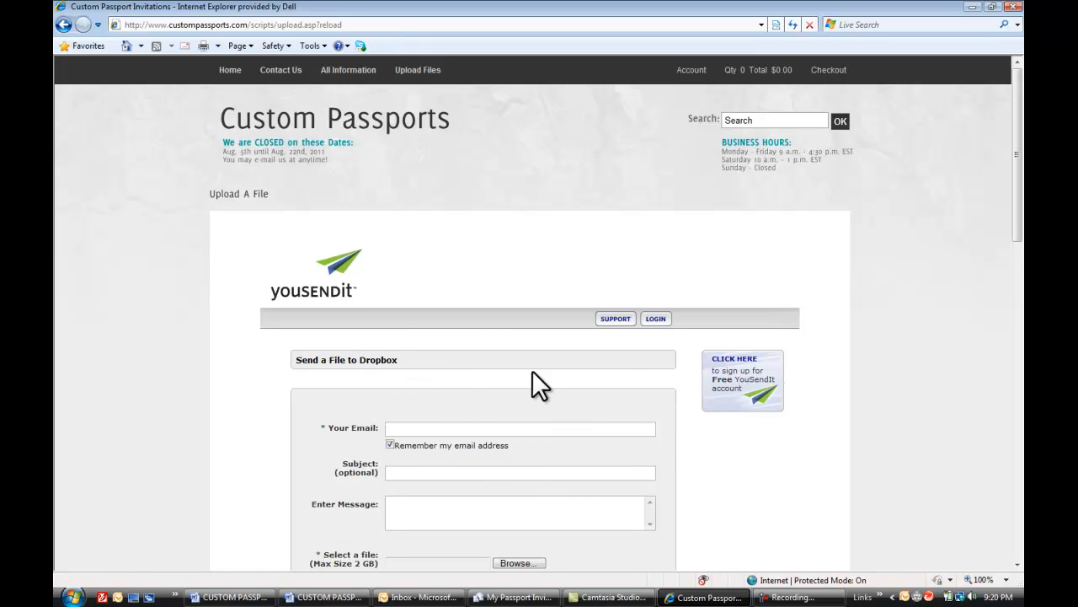
{"action": "scroll", "scroll_direction": "down", "scroll_amount": 3}
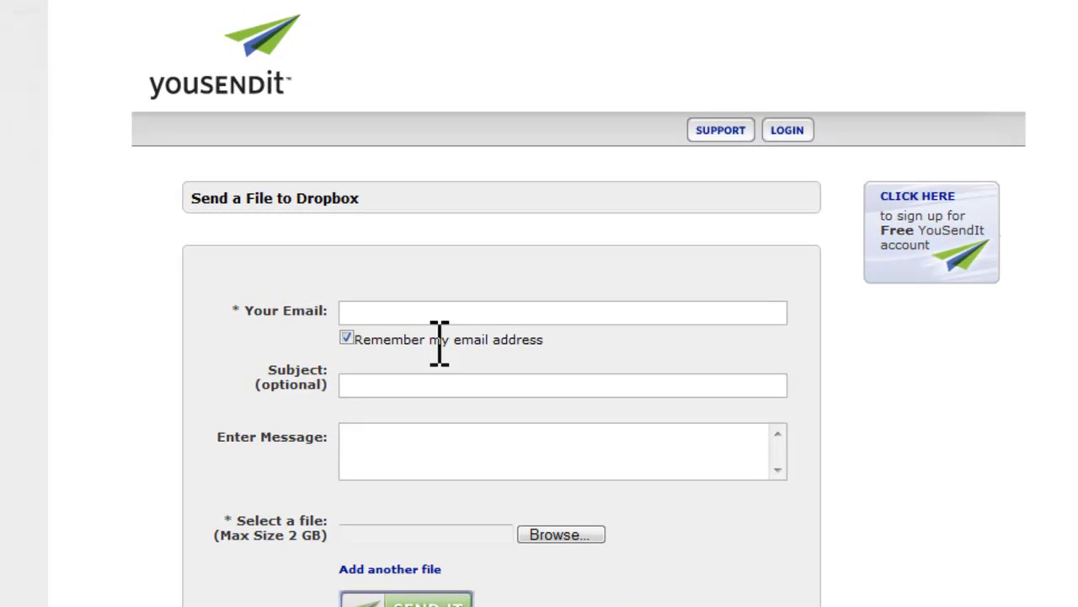
{"action": "mouse_move", "coordinate": [755, 508]}
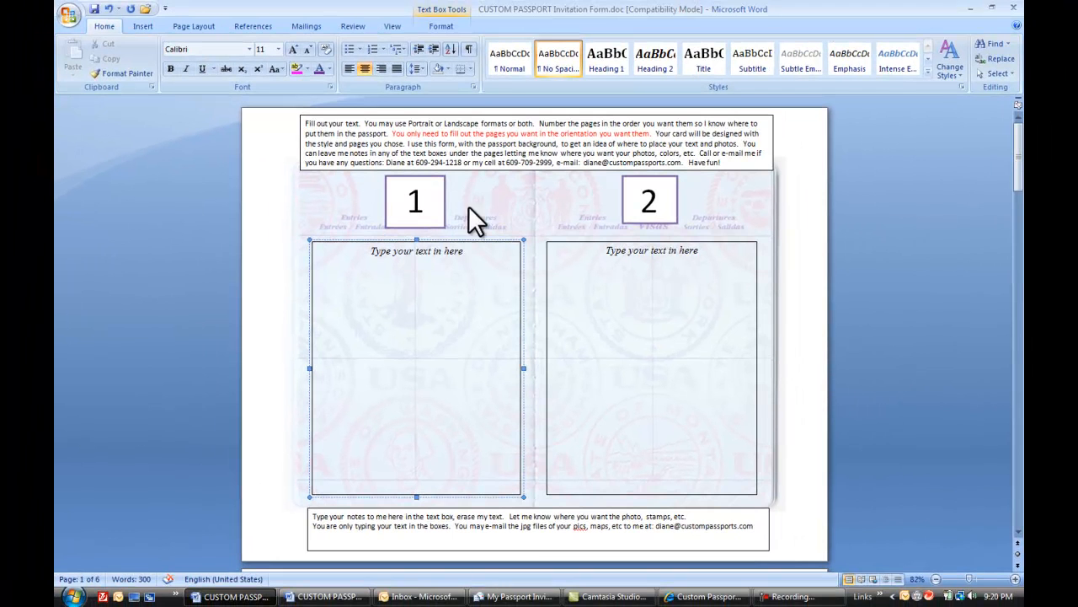
- Scroll the Word passport invitation form down through pages 1–2 to the landscape pages 3–4
{"action": "scroll", "scroll_direction": "down", "scroll_amount": 3}
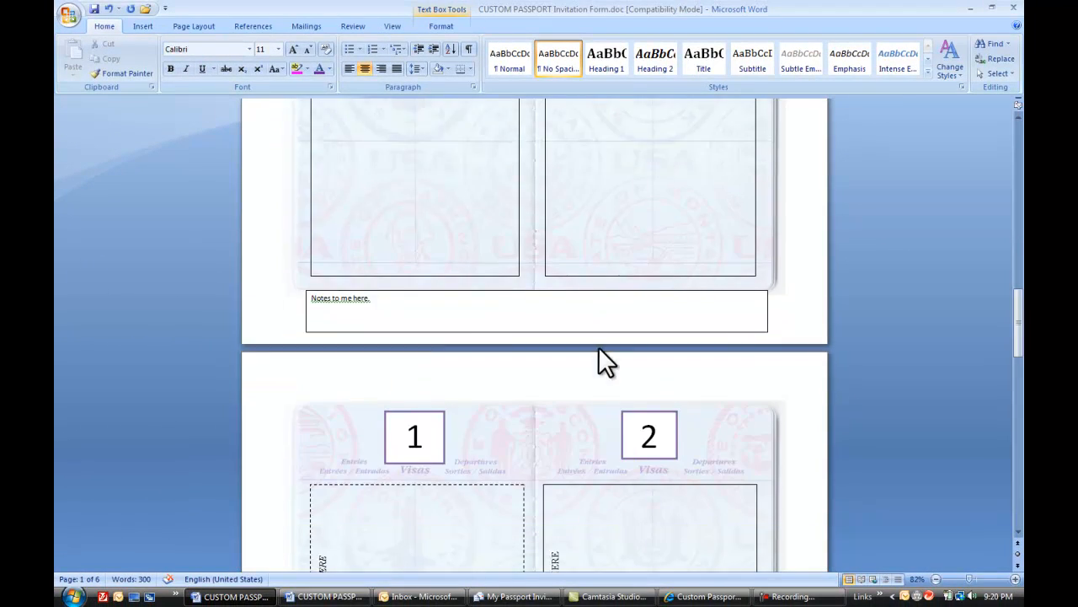
{"action": "scroll", "scroll_direction": "down", "scroll_amount": 3}
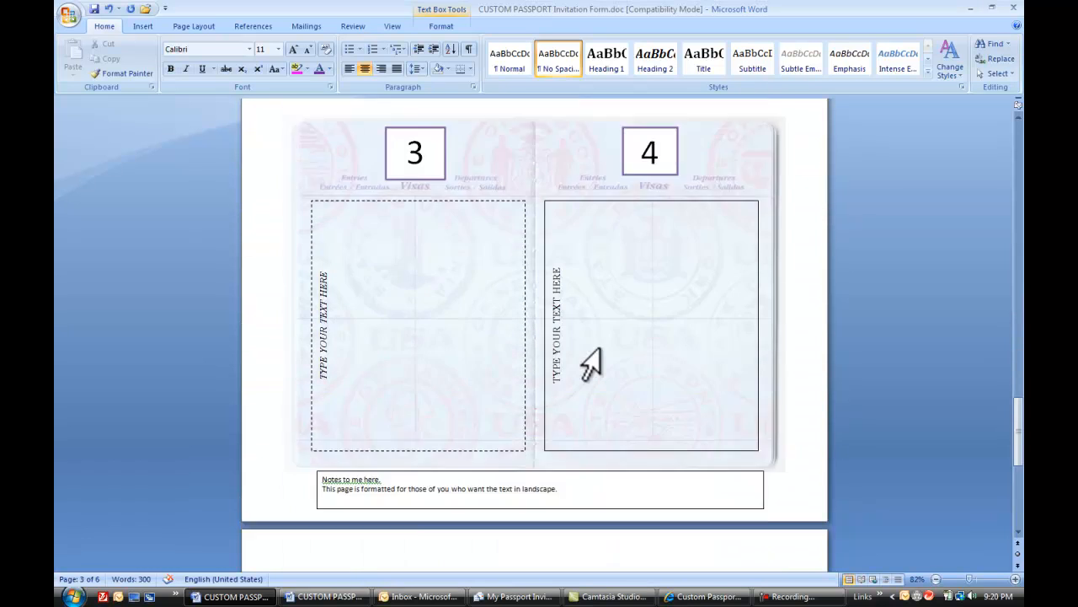
{"action": "scroll", "scroll_direction": "down", "scroll_amount": 3}
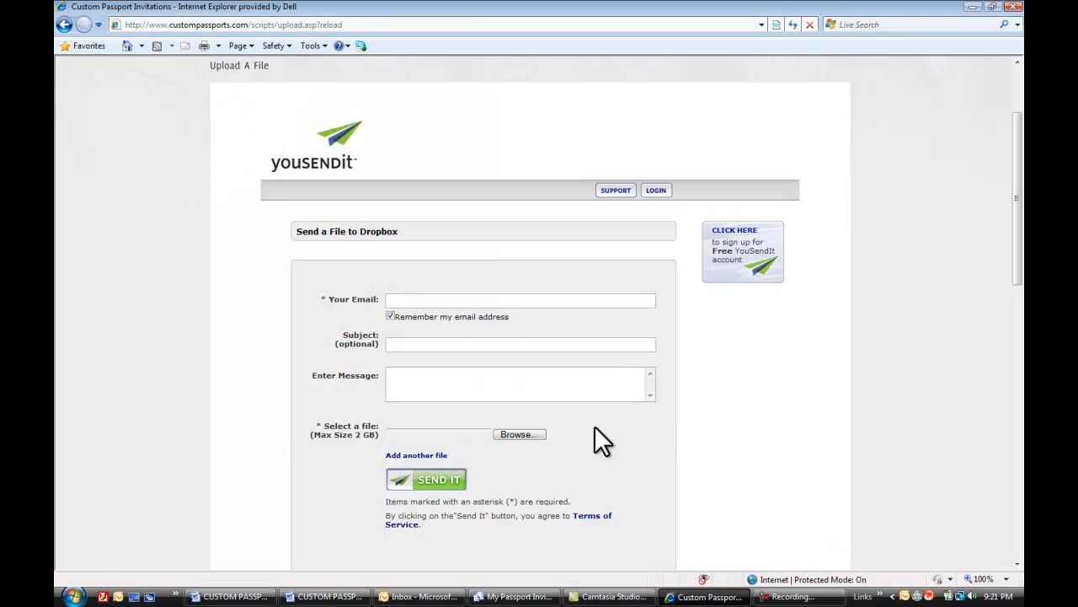
{"action": "mouse_move", "coordinate": [122, 482]}
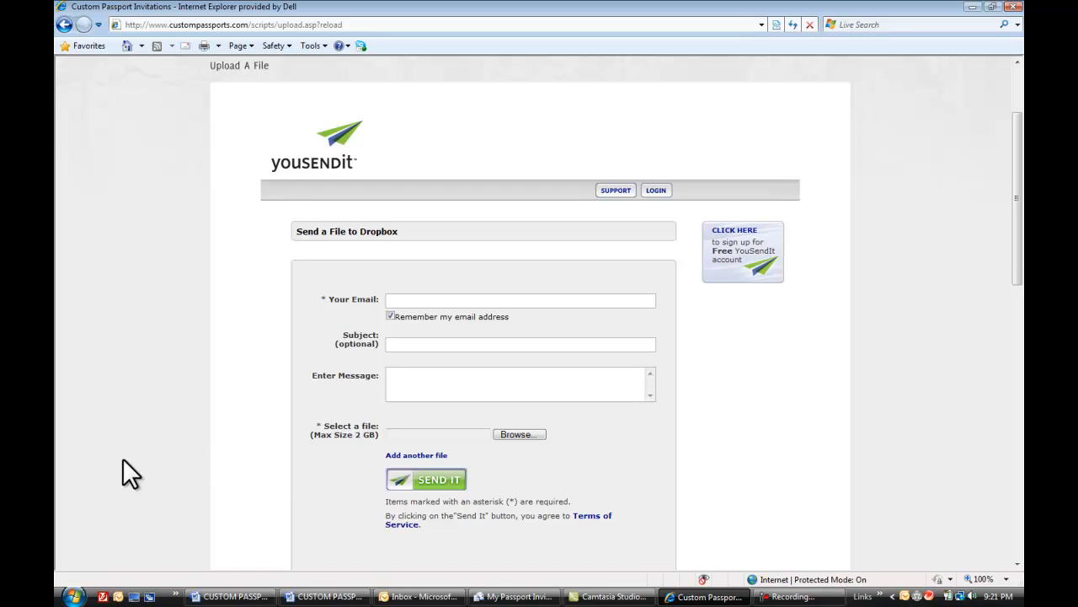
{"action": "mouse_move", "coordinate": [246, 521]}
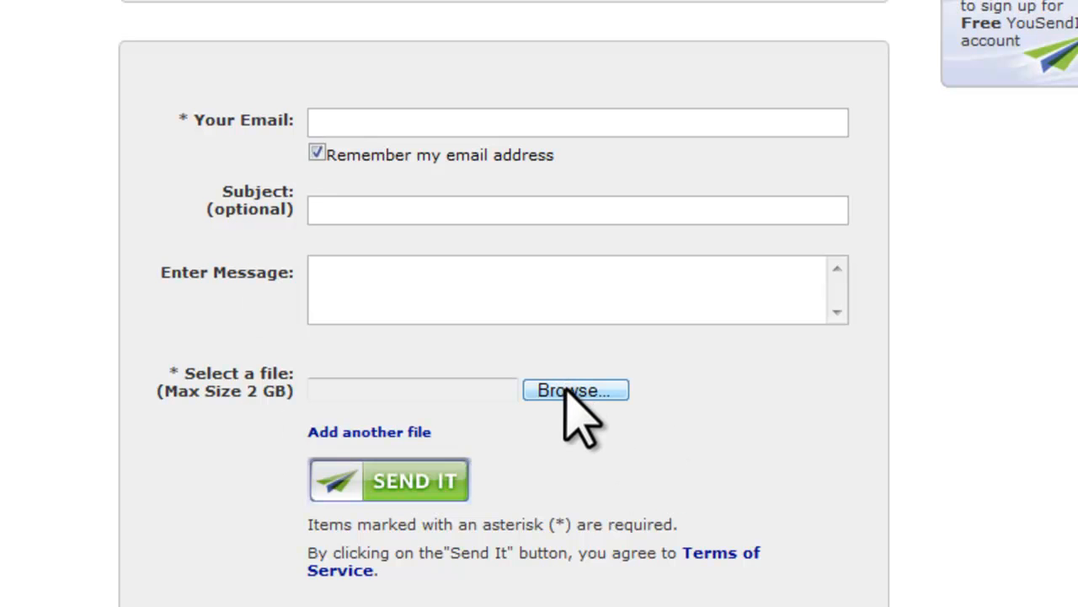
- Browse for a file to upload, bringing up the Choose File dialog on Documents
{"action": "left_click", "coordinate": [576, 391]}
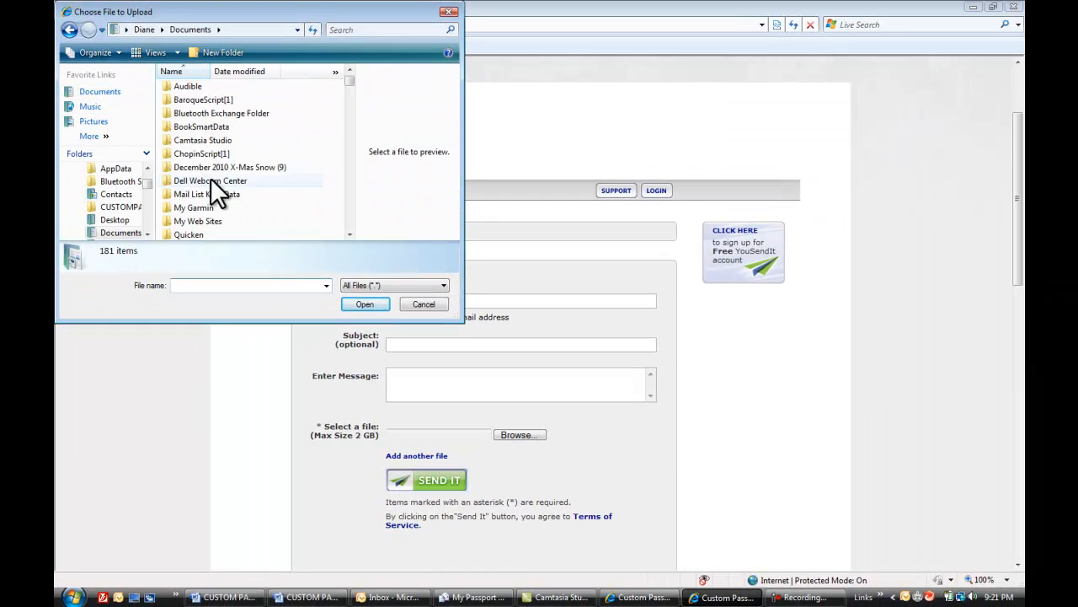
- Attach the CUSTOM PASSPORT Invitation Form document to the upload form and send it
{"action": "left_click", "coordinate": [206, 193]}
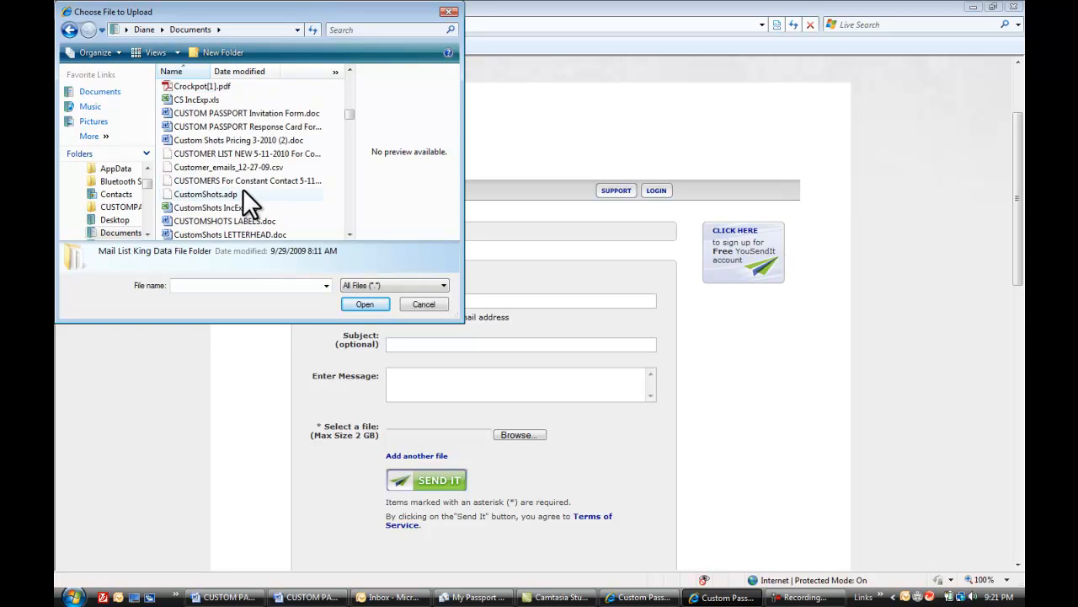
{"action": "left_click", "coordinate": [246, 113]}
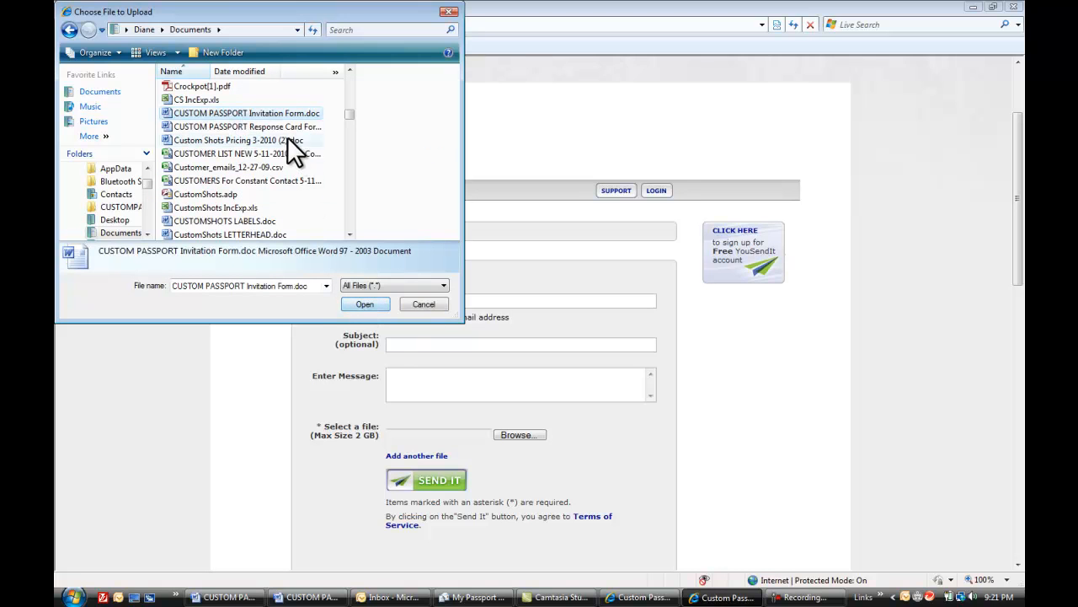
{"action": "left_click", "coordinate": [364, 303]}
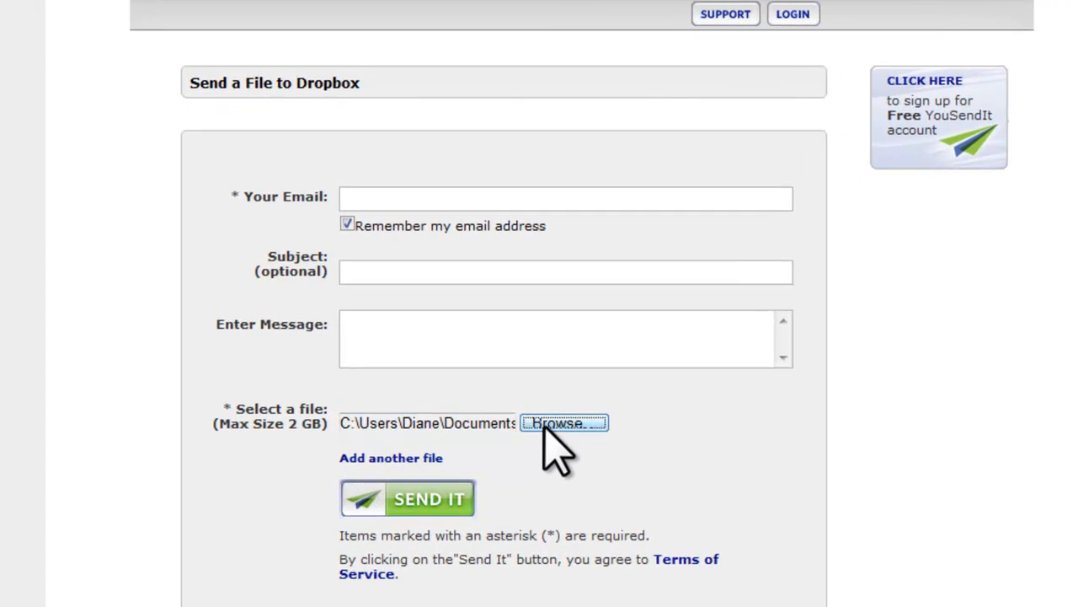
{"action": "mouse_move", "coordinate": [430, 506]}
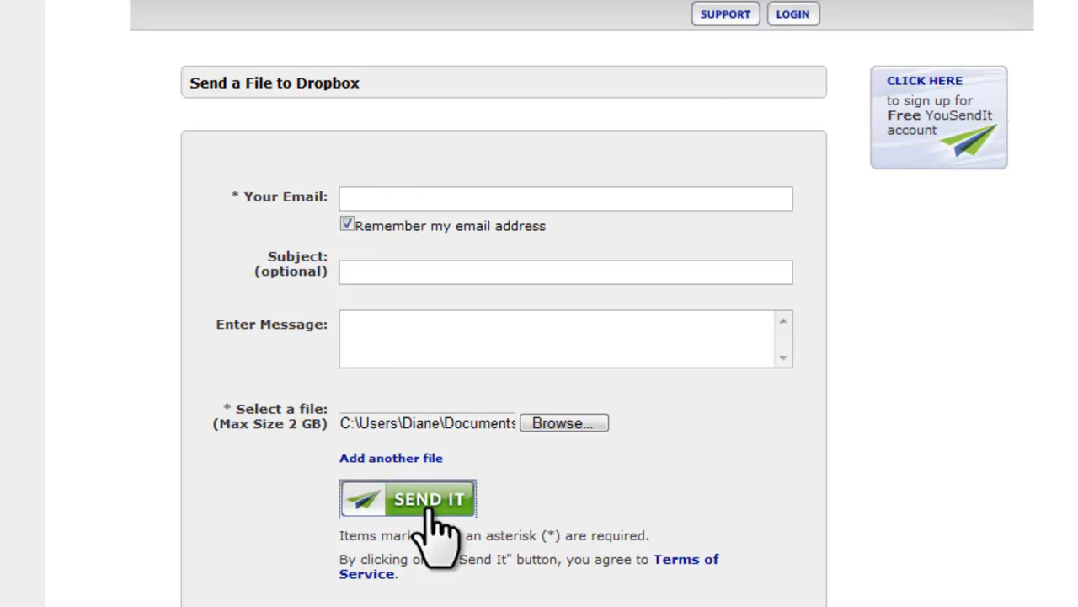
{"action": "mouse_move", "coordinate": [598, 573]}
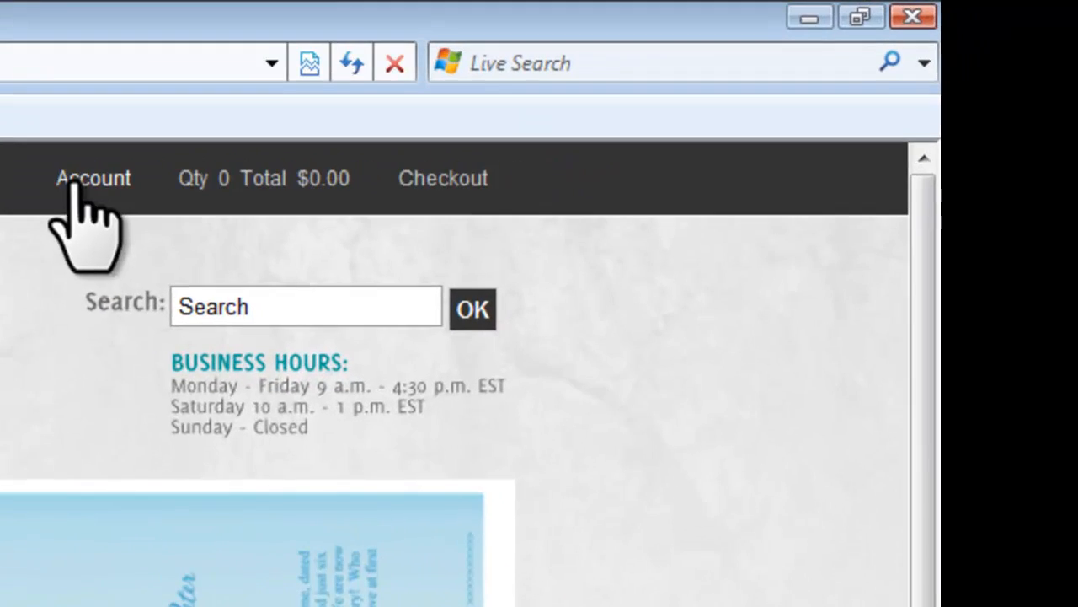
- View the customer account sign-in page, then return to the Custom Passports home page
{"action": "left_click", "coordinate": [94, 179]}
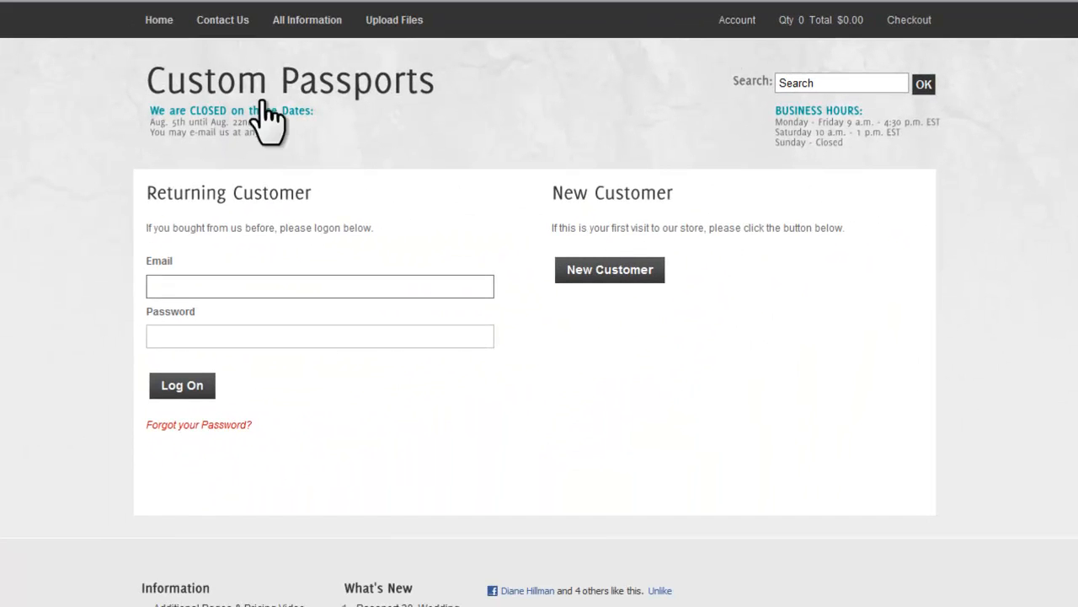
{"action": "left_click", "coordinate": [320, 286]}
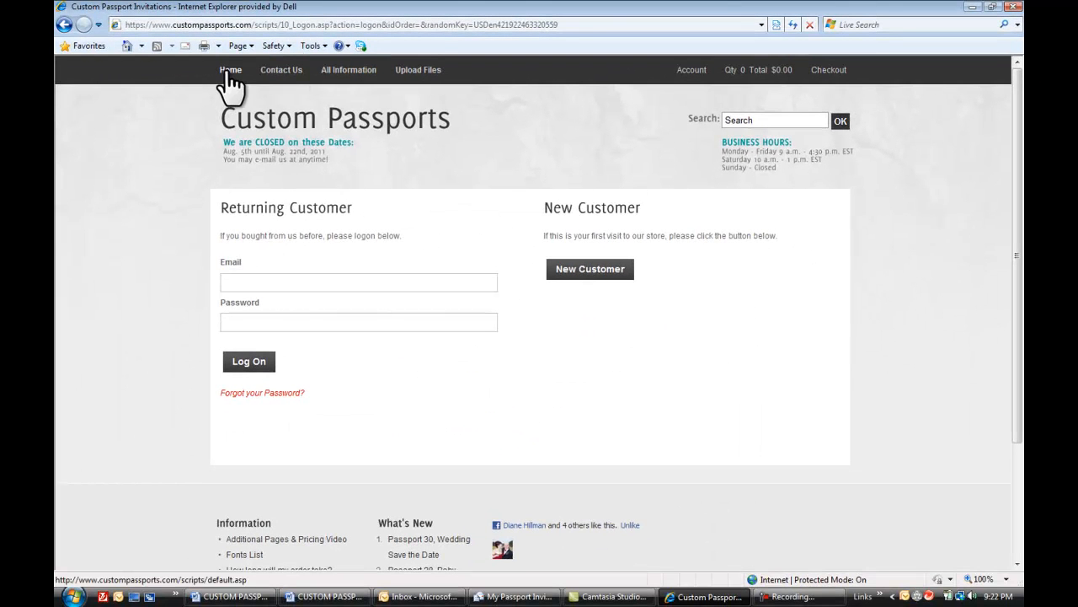
{"action": "left_click", "coordinate": [229, 70]}
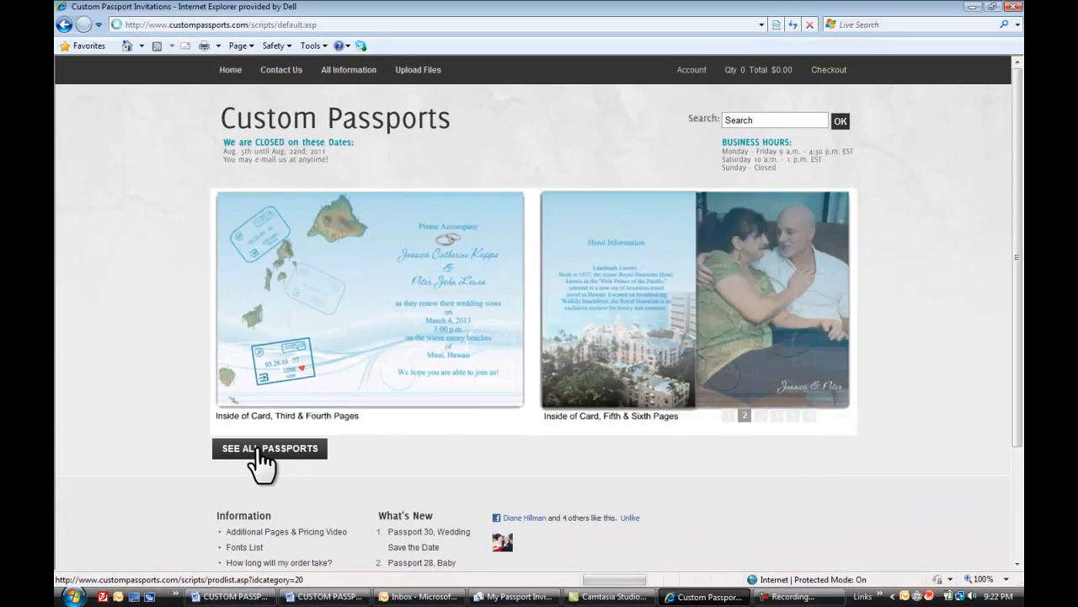
- Browse the full Passports catalog down to Passport 28, Baby Shower or Birth Announcement
{"action": "left_click", "coordinate": [269, 449]}
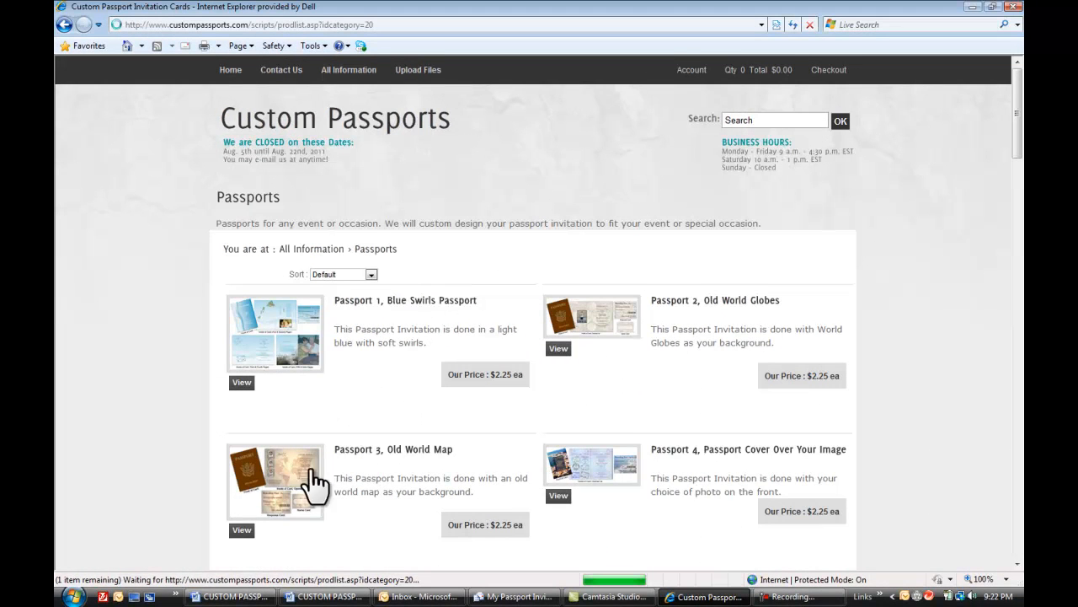
{"action": "scroll", "scroll_direction": "down", "scroll_amount": 3}
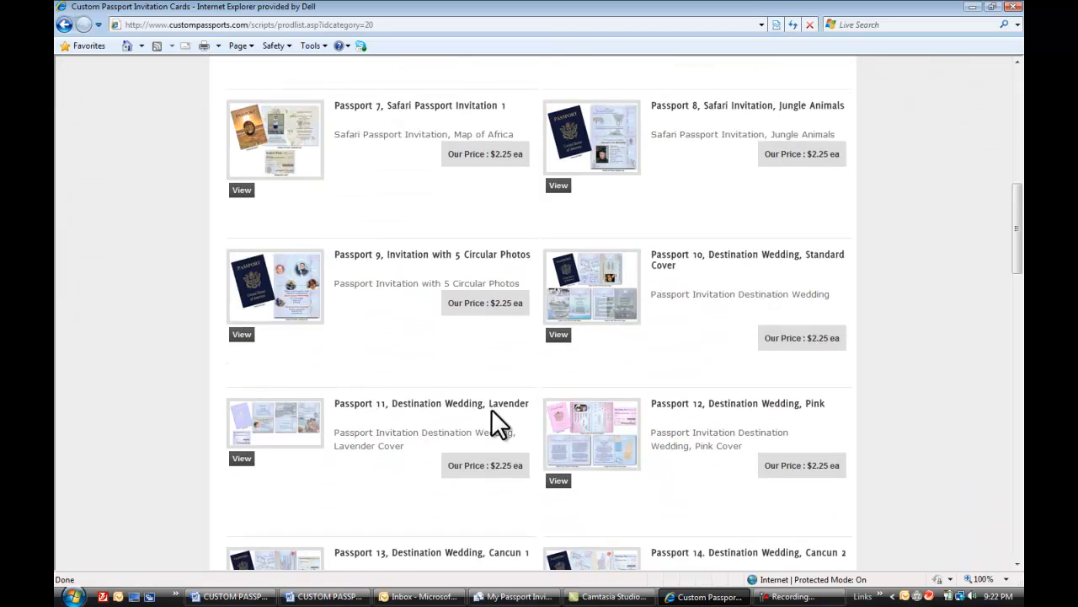
{"action": "scroll", "scroll_direction": "down", "scroll_amount": 3}
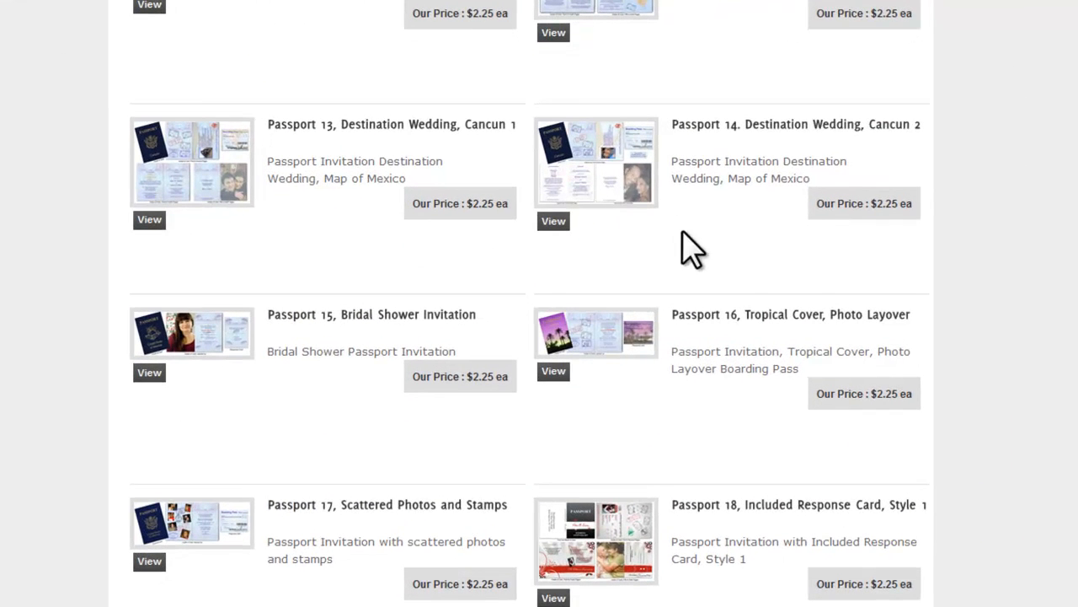
{"action": "scroll", "scroll_direction": "down", "scroll_amount": 3}
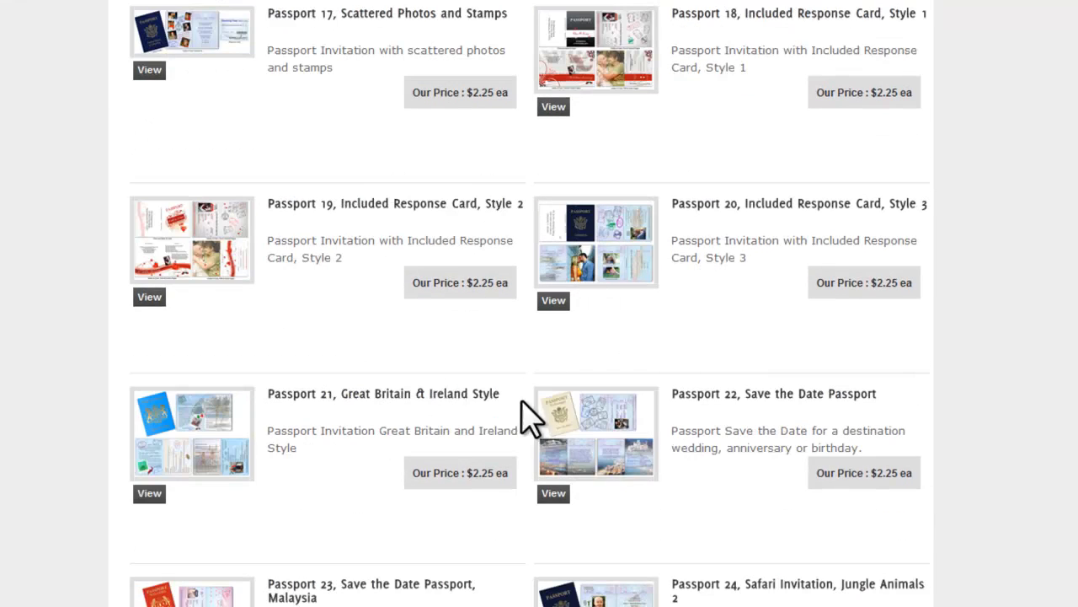
{"action": "mouse_move", "coordinate": [155, 497]}
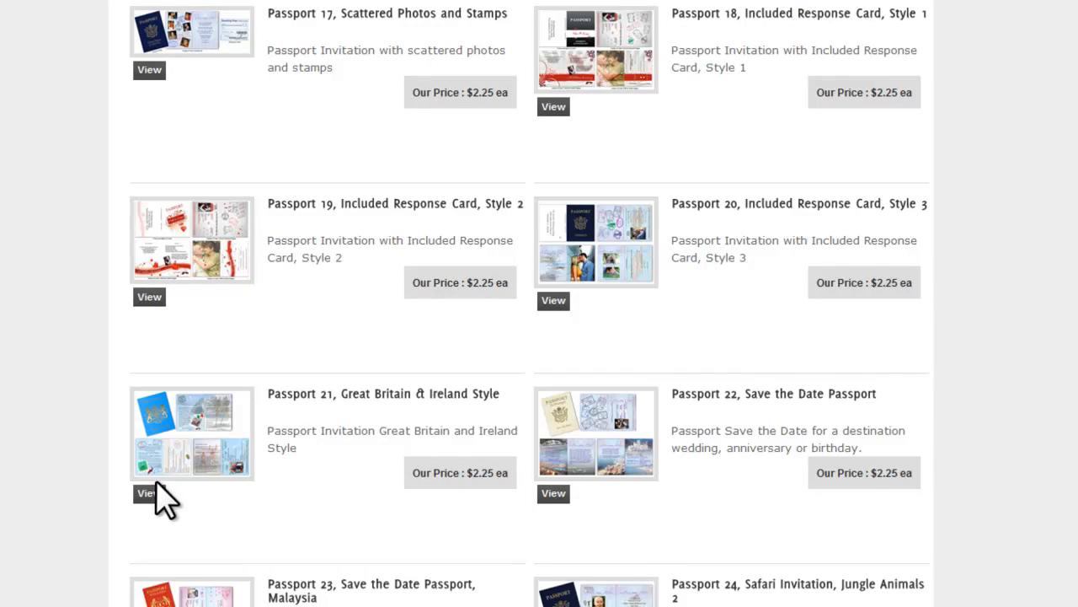
{"action": "mouse_move", "coordinate": [512, 458]}
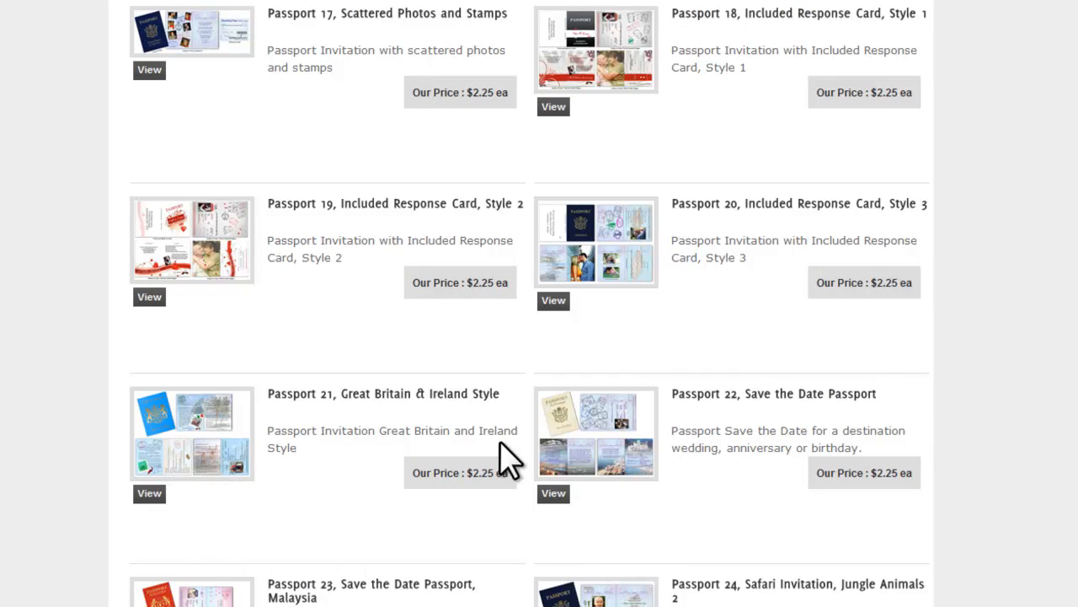
{"action": "scroll", "scroll_direction": "down", "scroll_amount": 3}
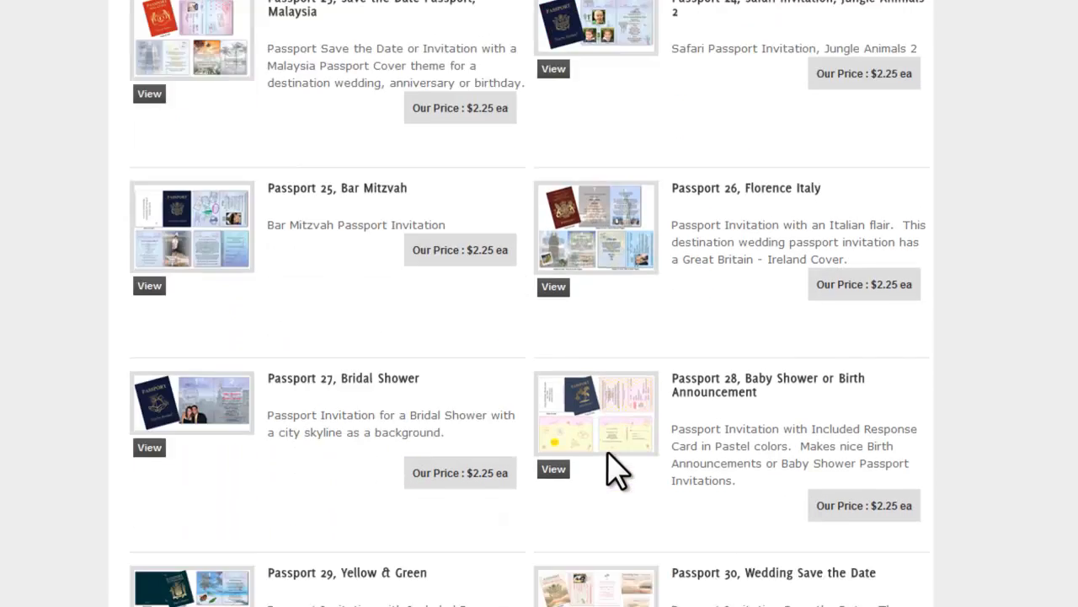
{"action": "scroll", "scroll_direction": "down", "scroll_amount": 3}
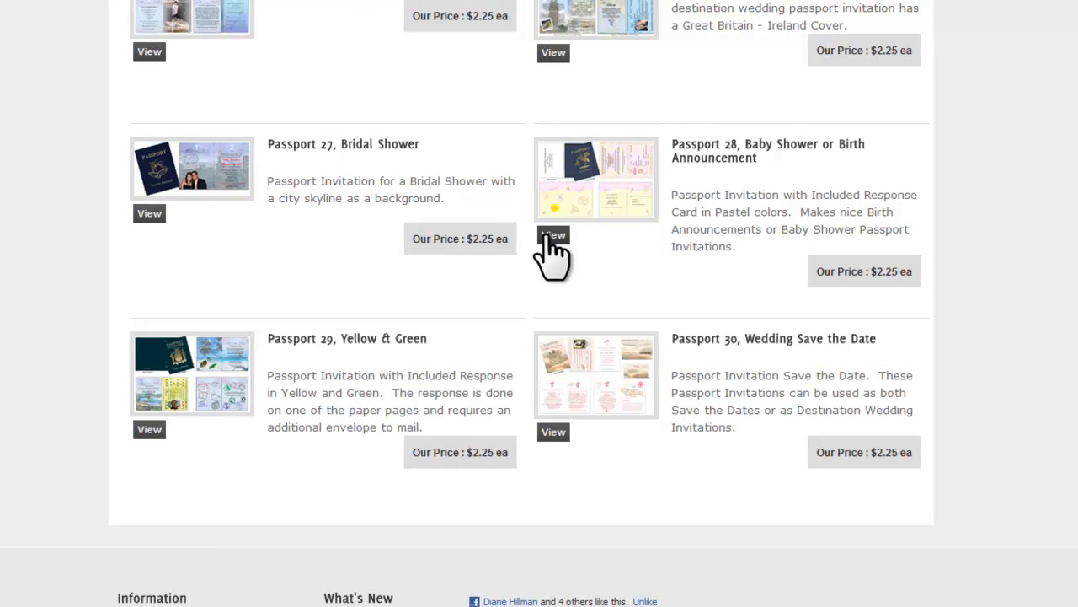
- View Passport 28's detail page and step through its enlarged sample images to the inside pages
{"action": "left_click", "coordinate": [553, 236]}
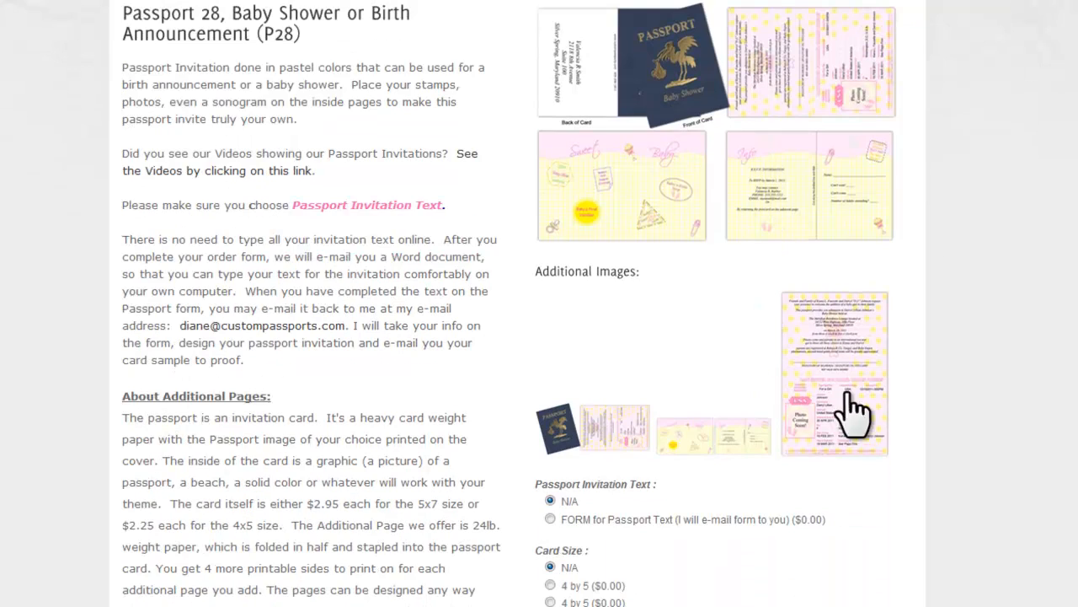
{"action": "scroll", "scroll_direction": "down", "scroll_amount": 3}
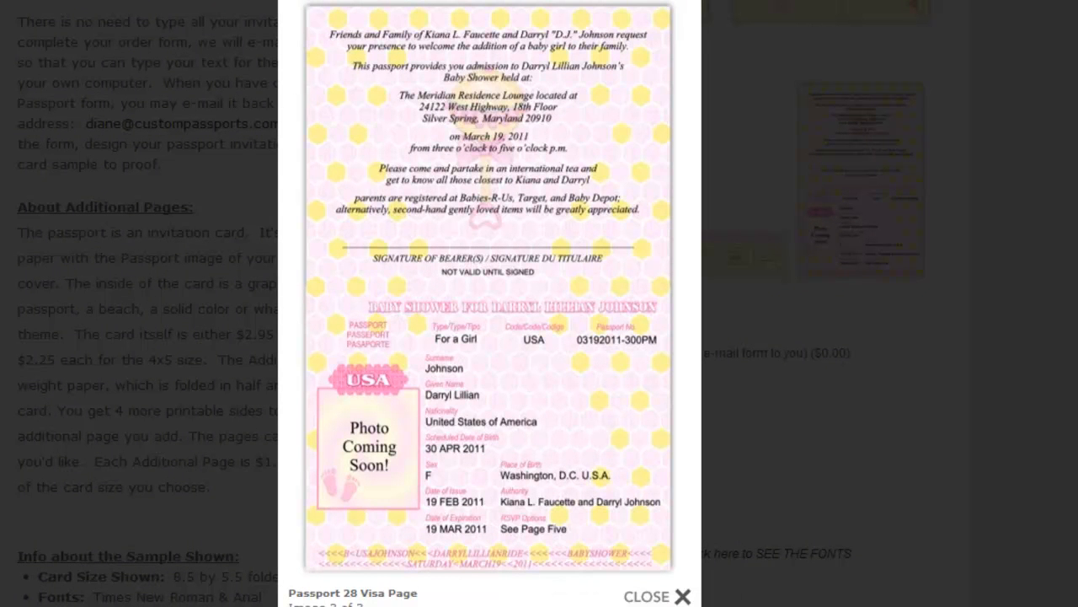
{"action": "left_click", "coordinate": [657, 596]}
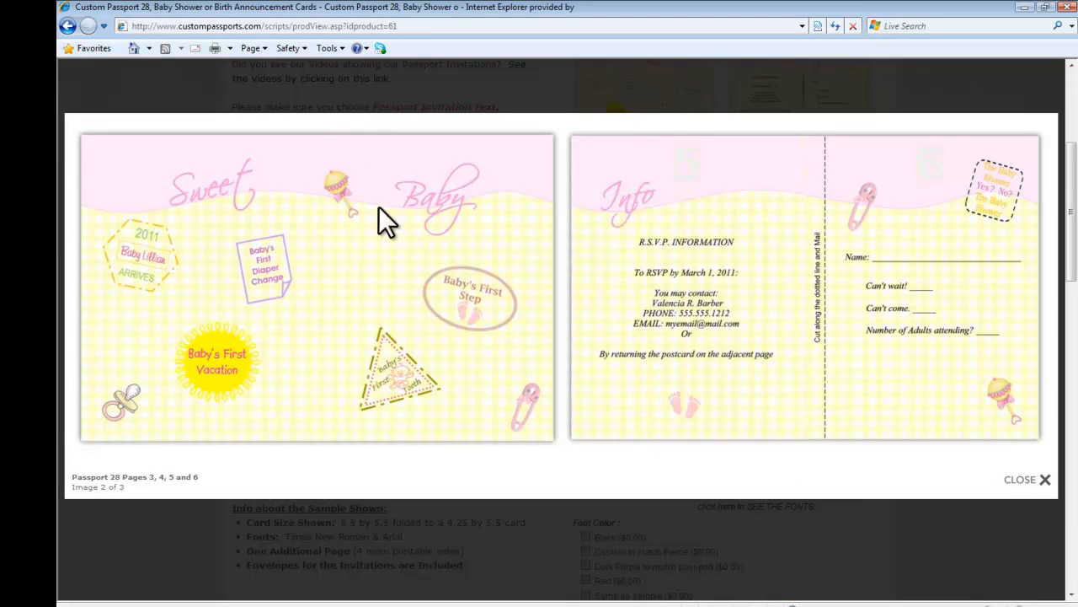
{"action": "mouse_move", "coordinate": [1030, 493]}
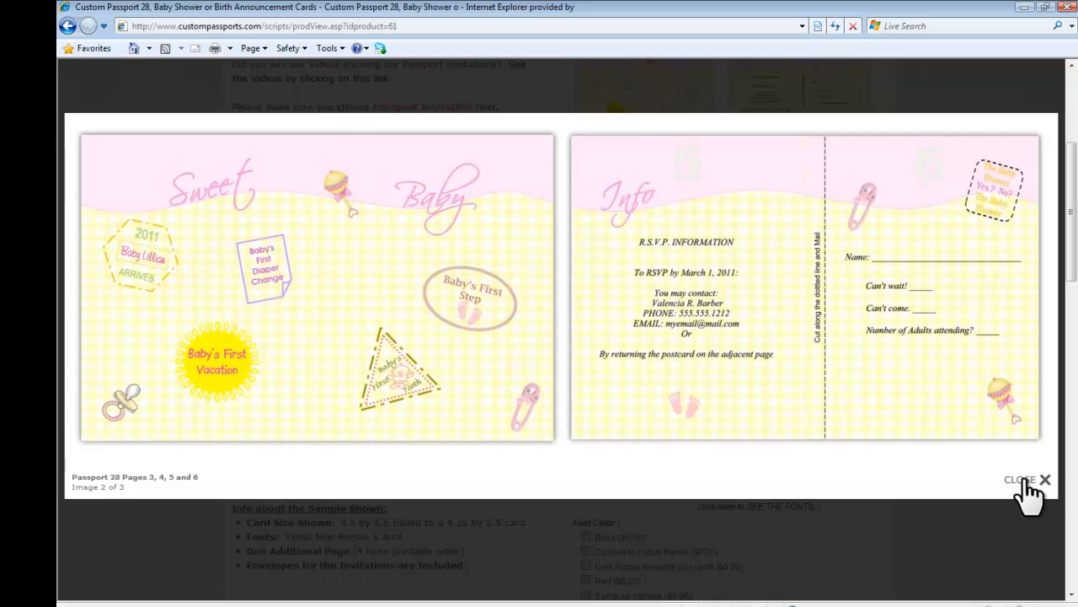
- Dismiss the sample, enlarge the Passport 28 cover image, then return to the product page
{"action": "left_click", "coordinate": [1020, 478]}
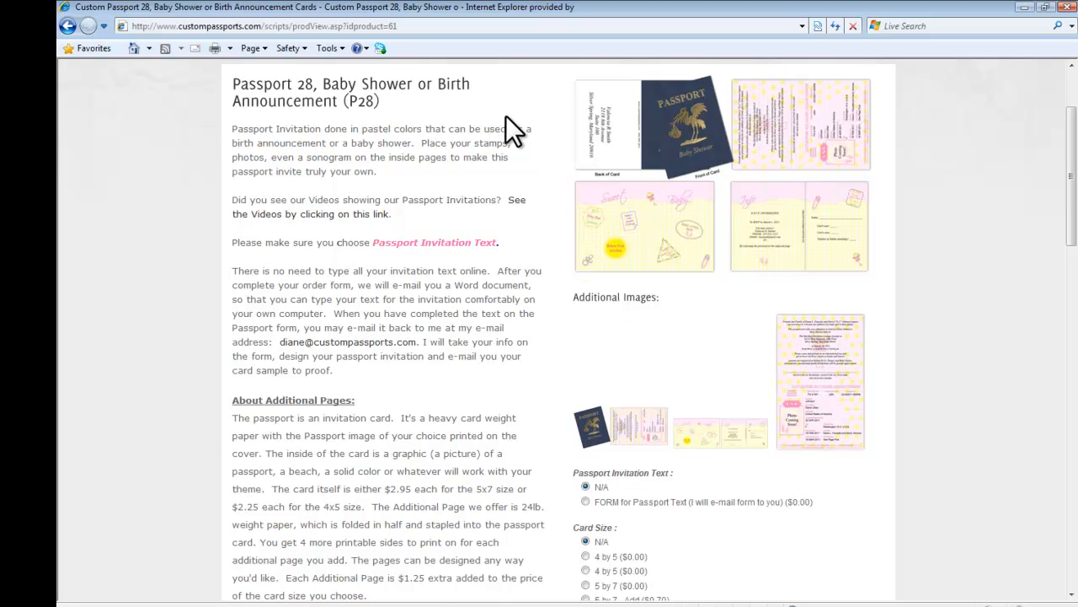
{"action": "mouse_move", "coordinate": [256, 364]}
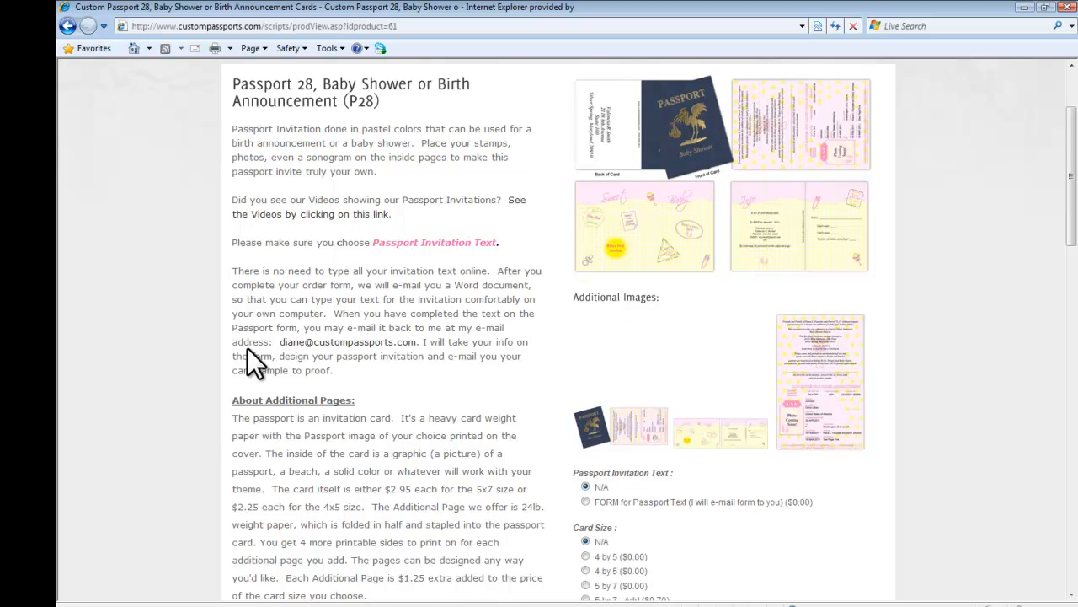
{"action": "mouse_move", "coordinate": [788, 256]}
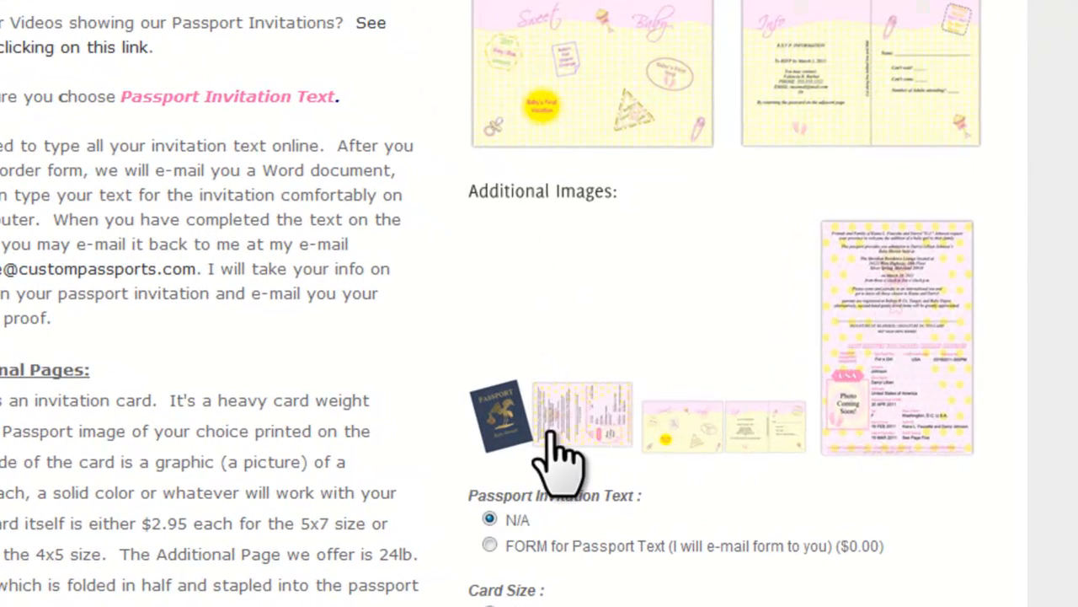
{"action": "left_click", "coordinate": [582, 413]}
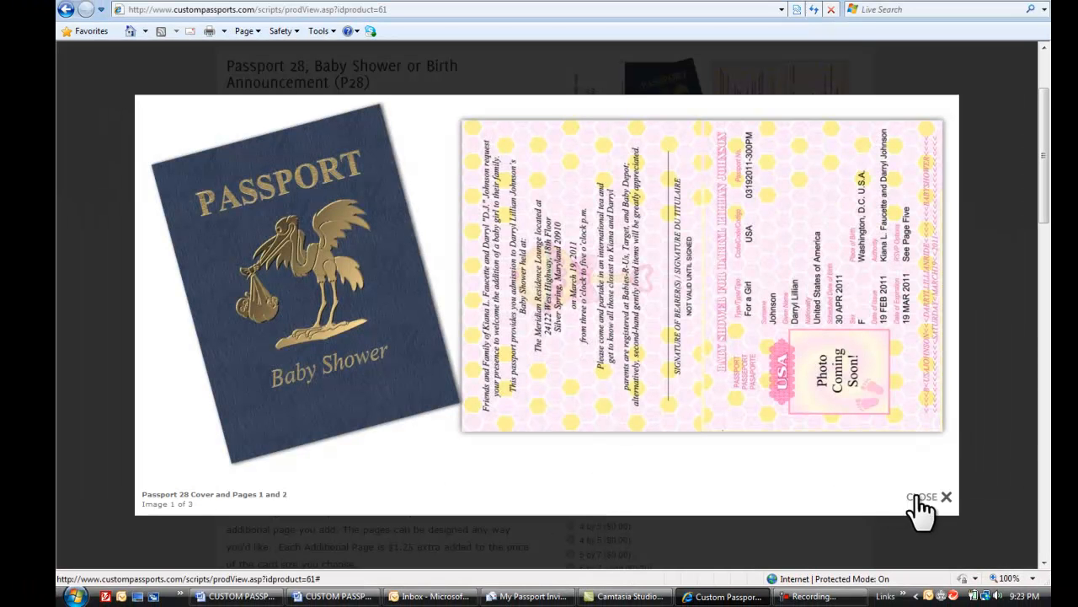
{"action": "left_click", "coordinate": [947, 496]}
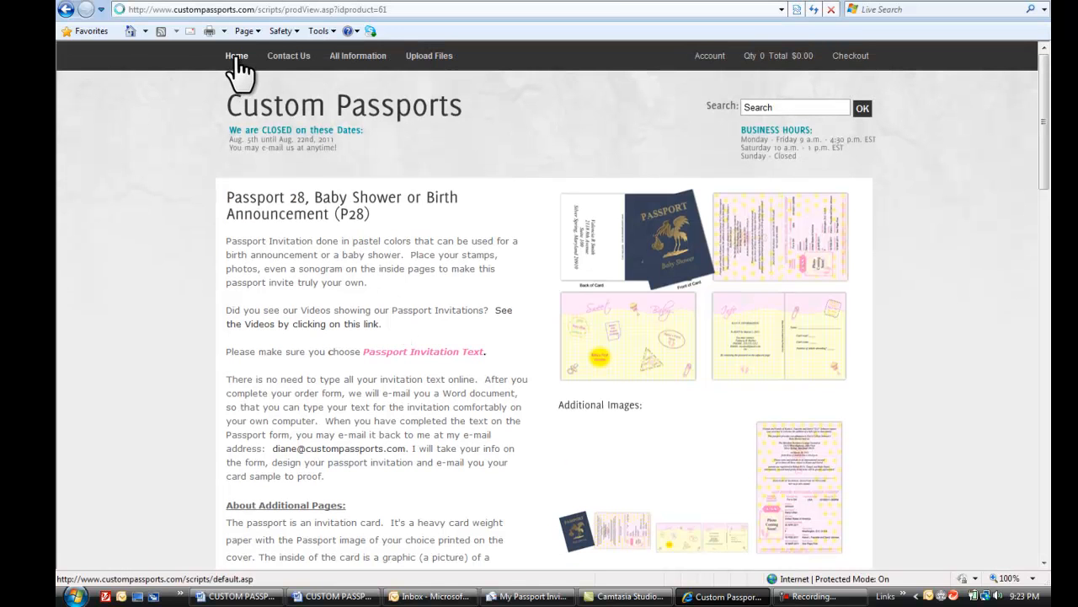
- Return to the Custom Passports home page and view its footer Information and What's New links
{"action": "left_click", "coordinate": [236, 56]}
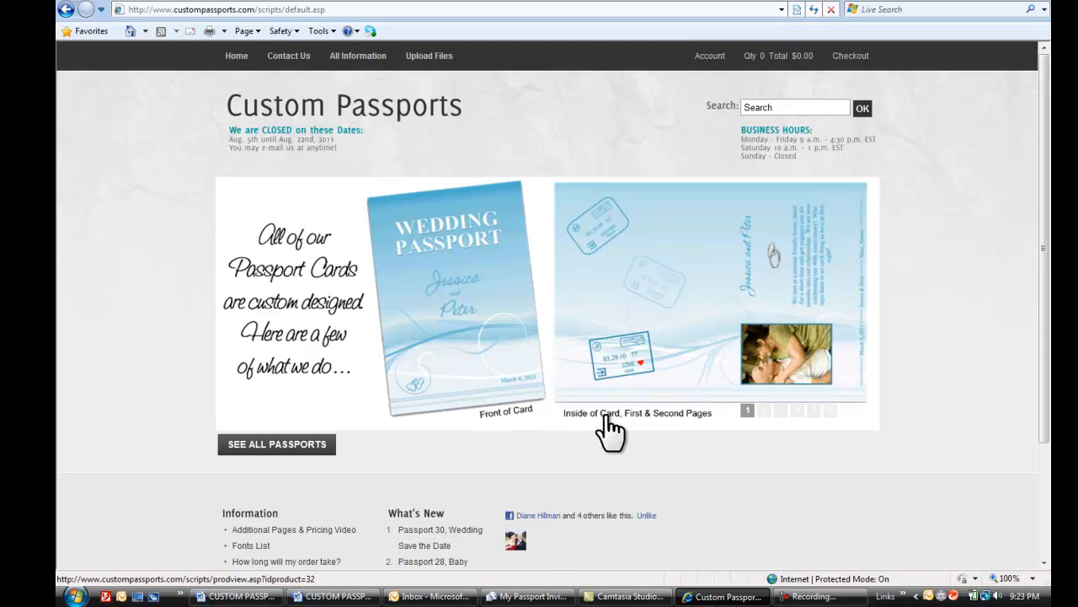
{"action": "mouse_move", "coordinate": [654, 455]}
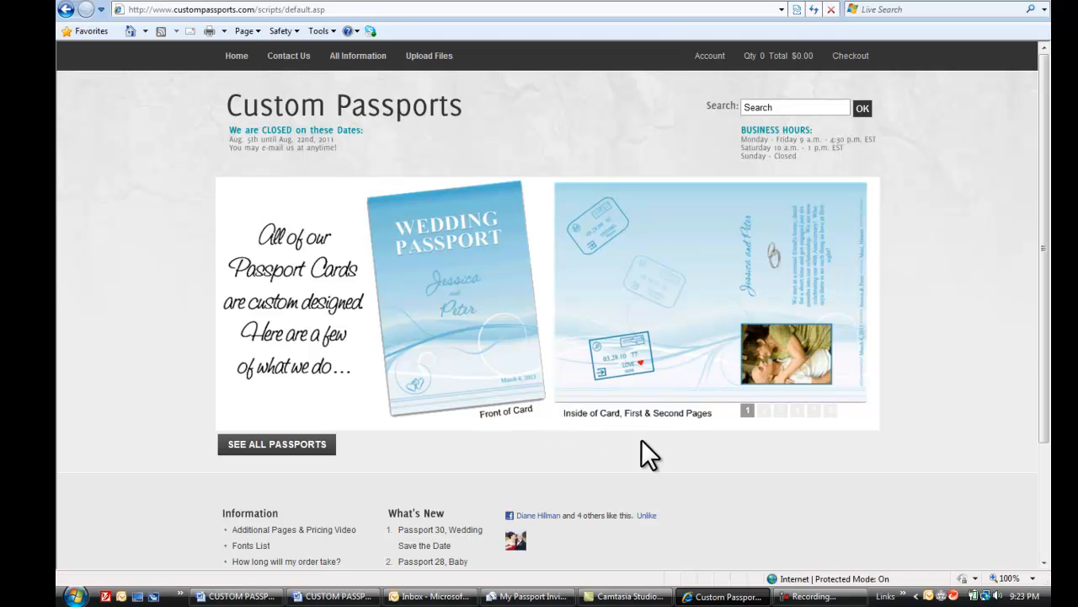
{"action": "scroll", "scroll_direction": "down", "scroll_amount": 3}
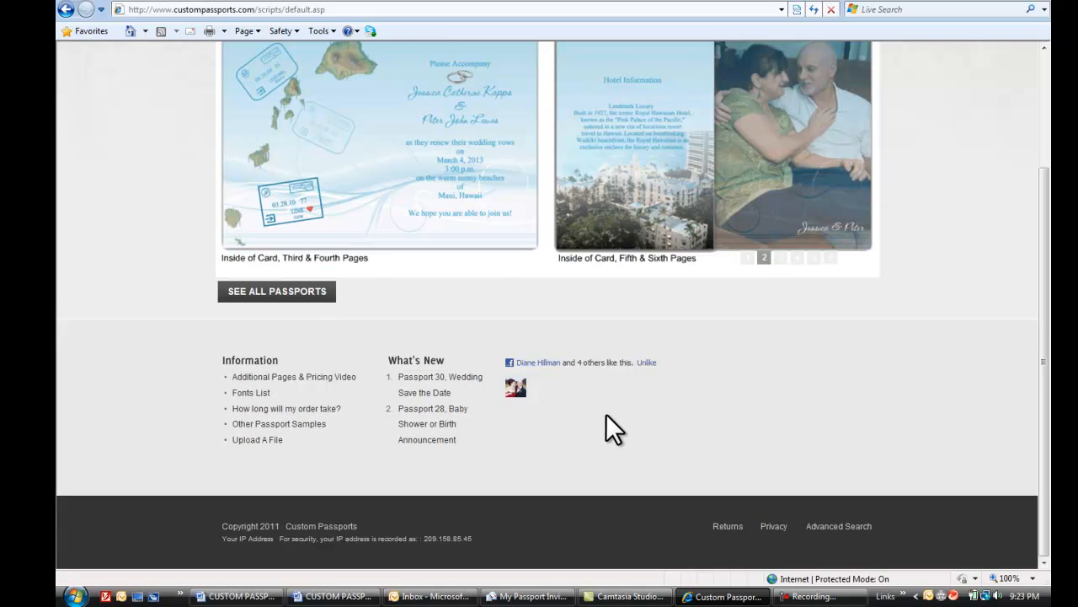